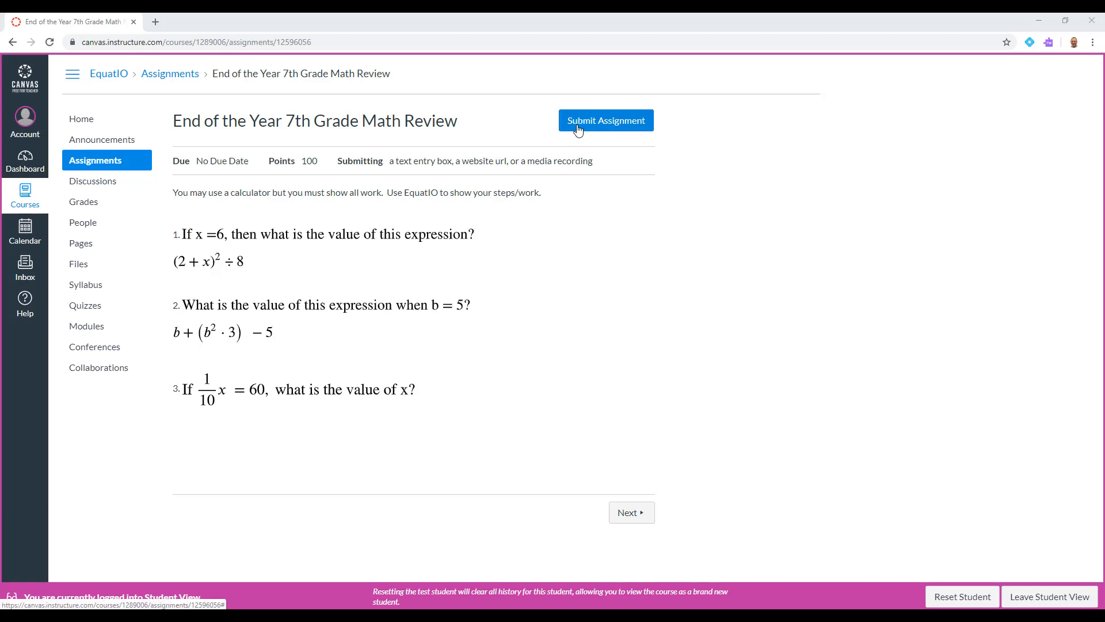
Start the assignment submission and place the cursor after '1.' in the Text Entry box
click(605, 120)
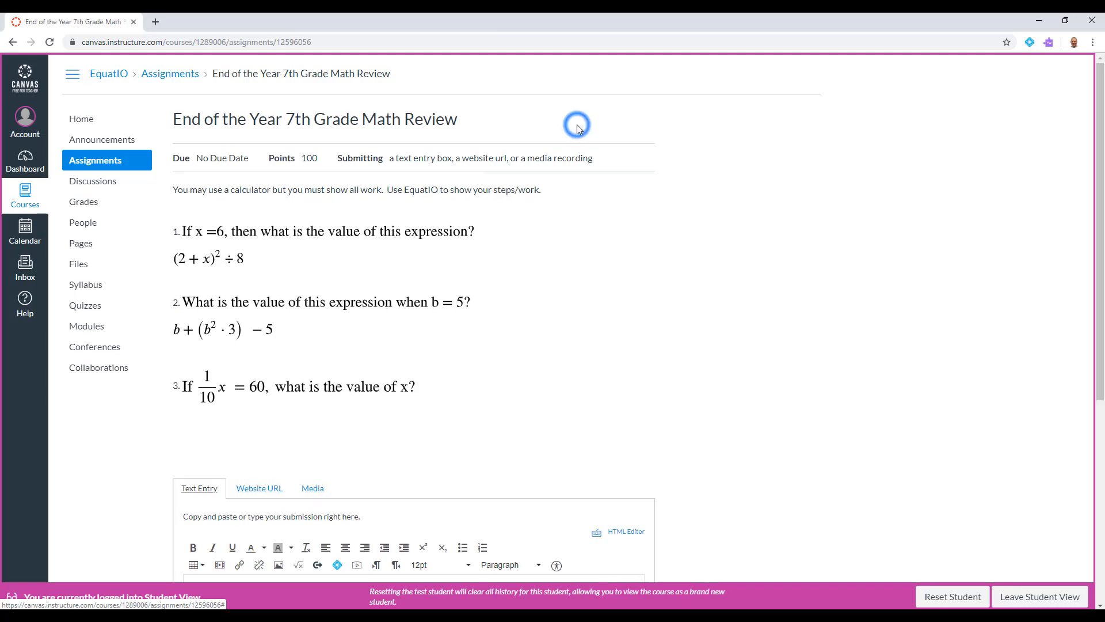
mouse_move(495, 420)
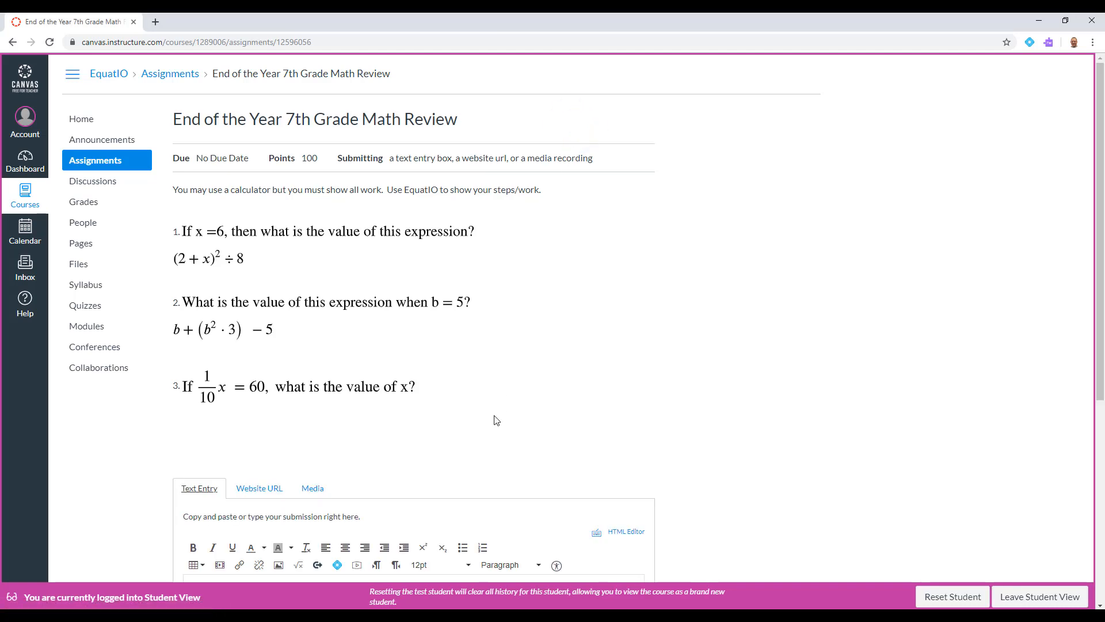
scroll(down, 3)
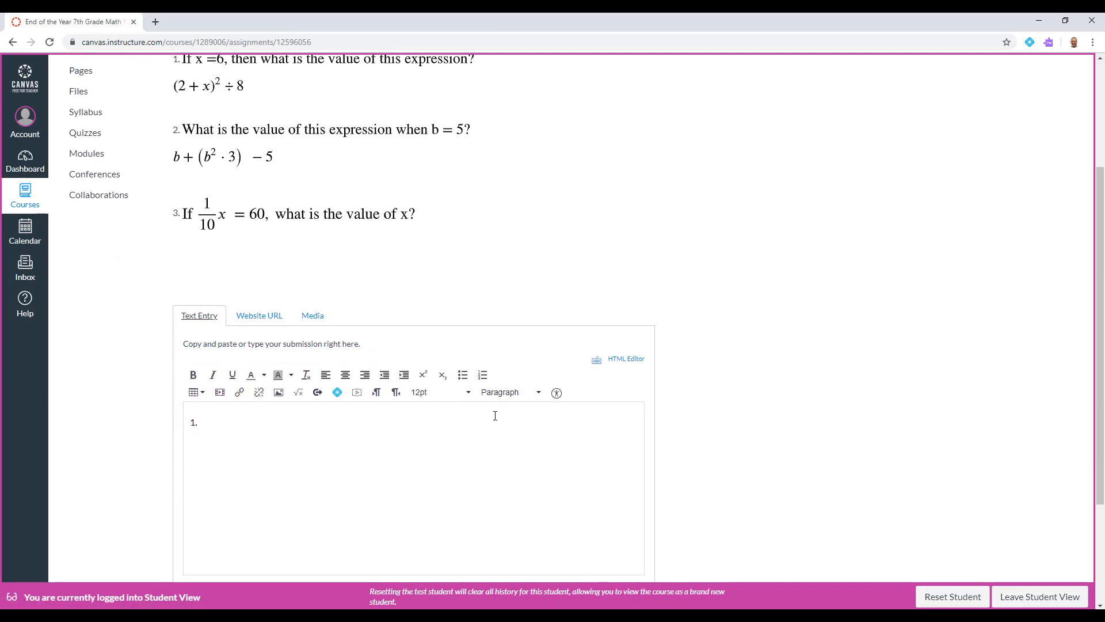
click(257, 419)
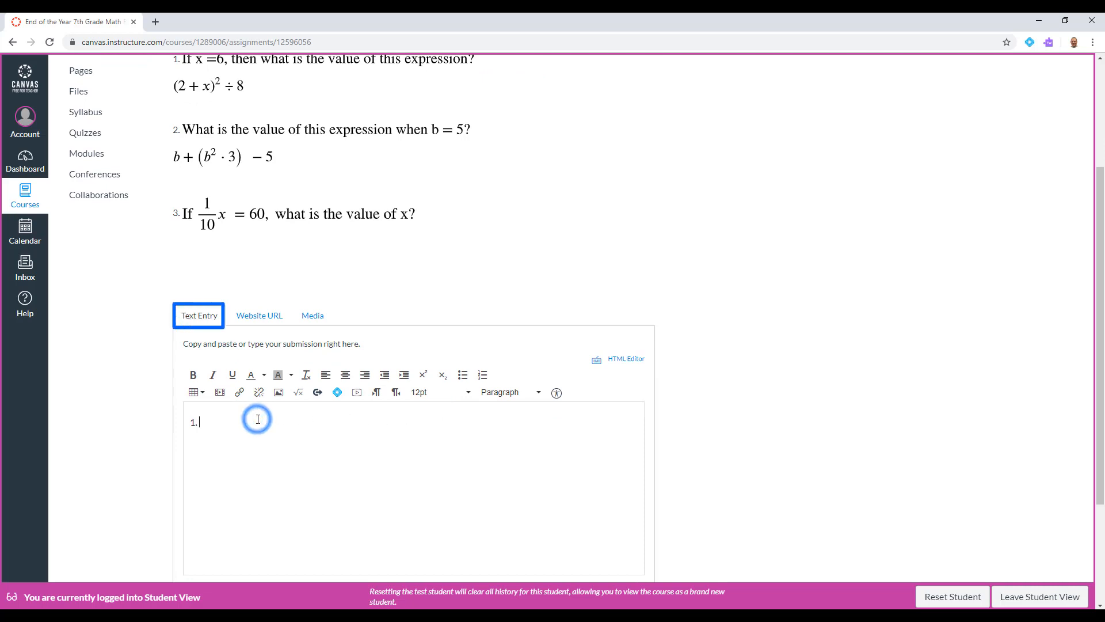
mouse_move(337, 392)
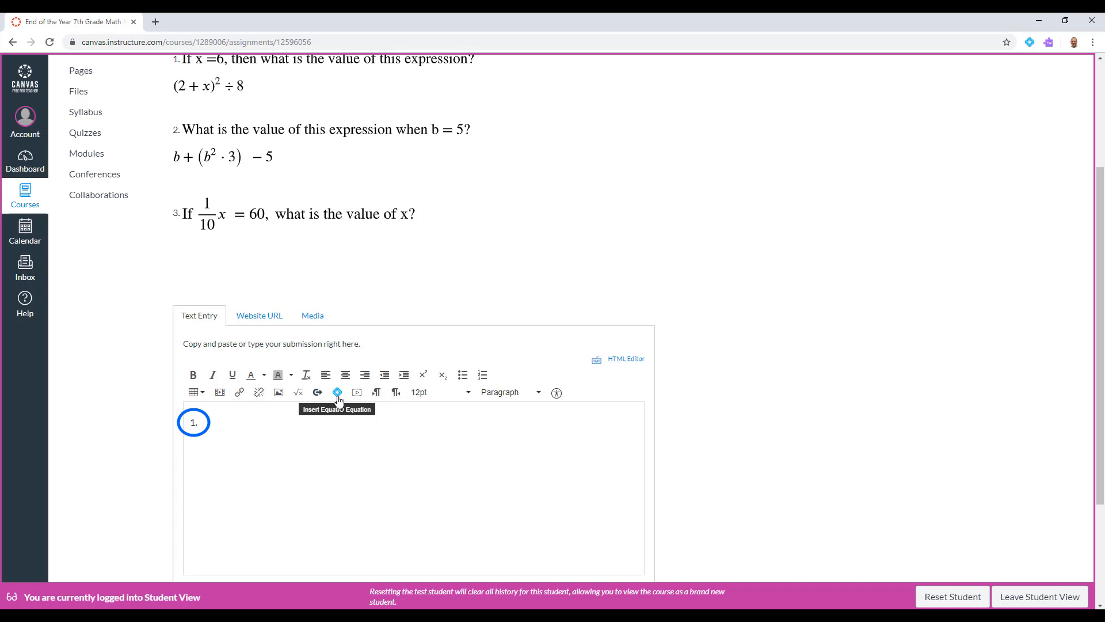
Enter the expression (2+x)^2÷8 for answer 1 in the EquatIO equation editor
click(337, 393)
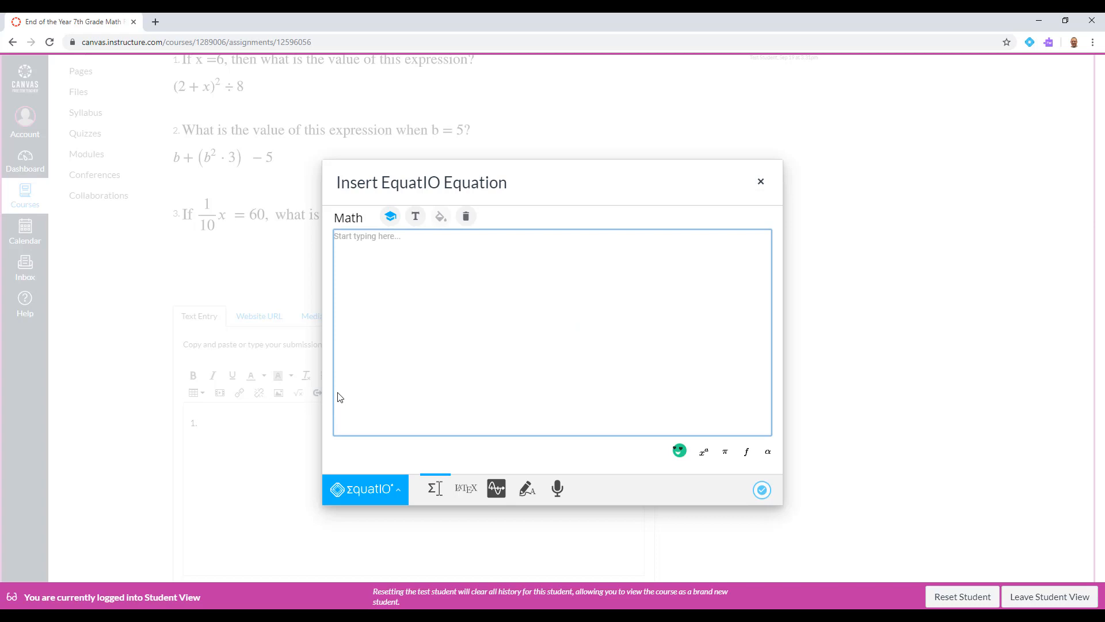
text((2+x))
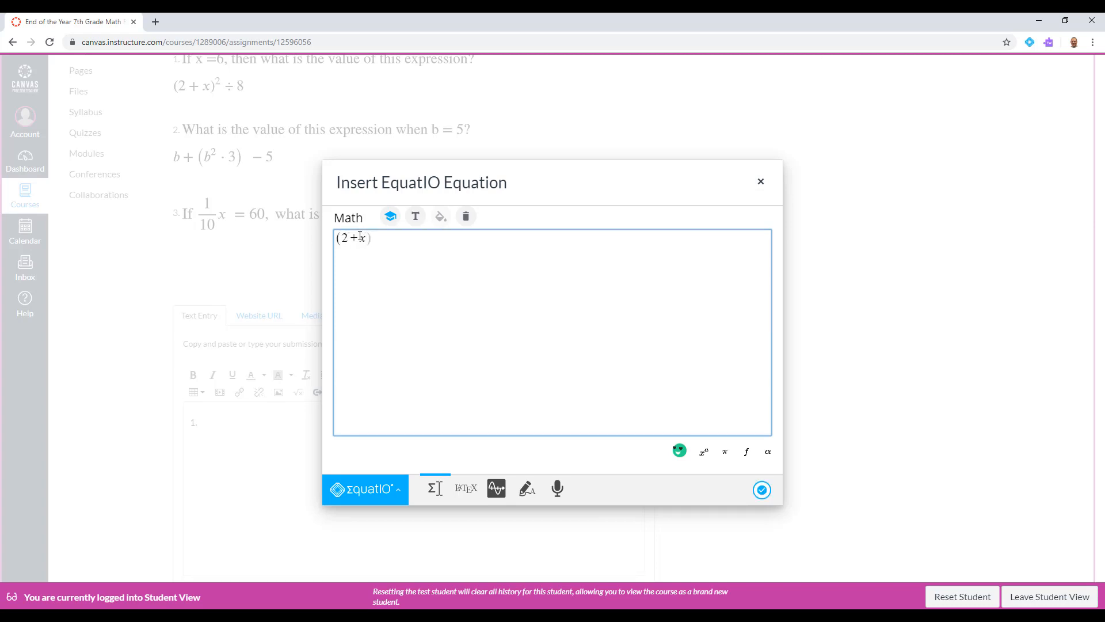
text(^2)
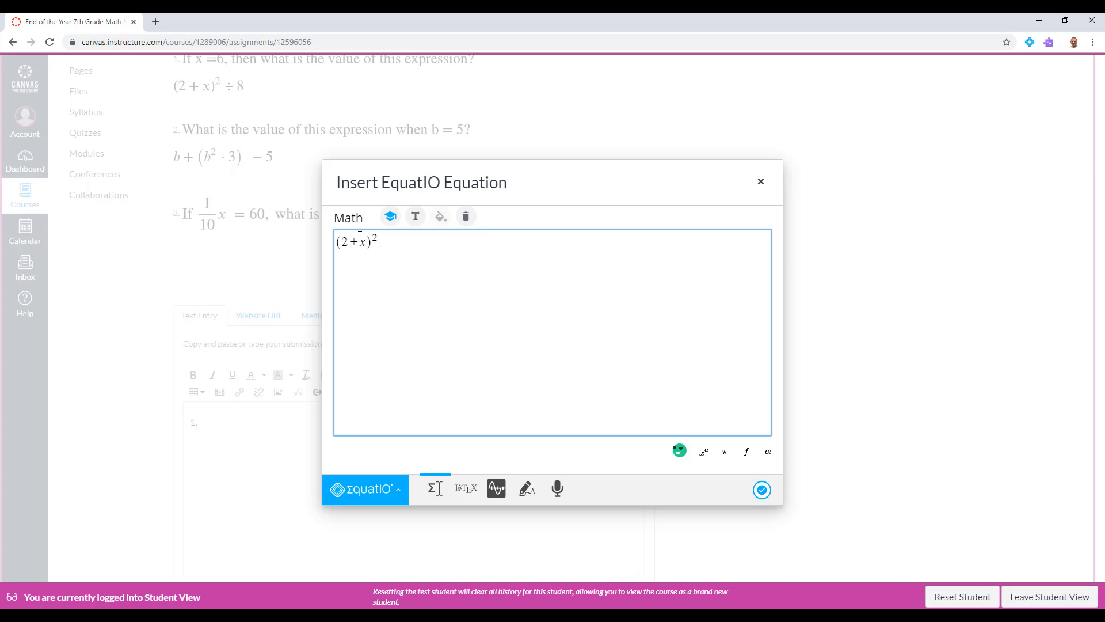
text(÷8)
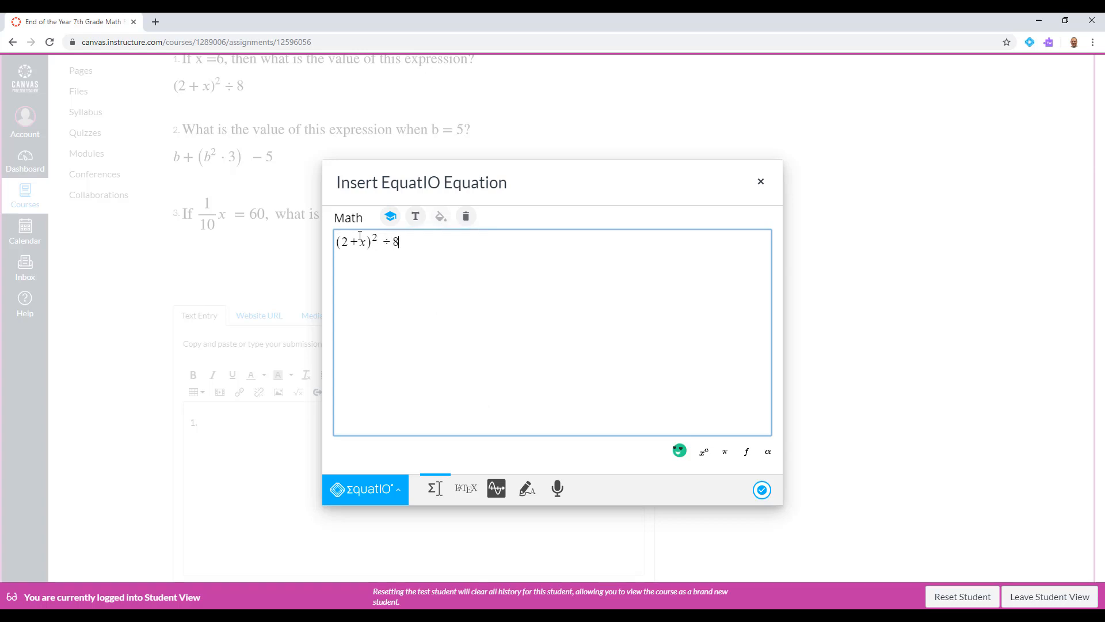